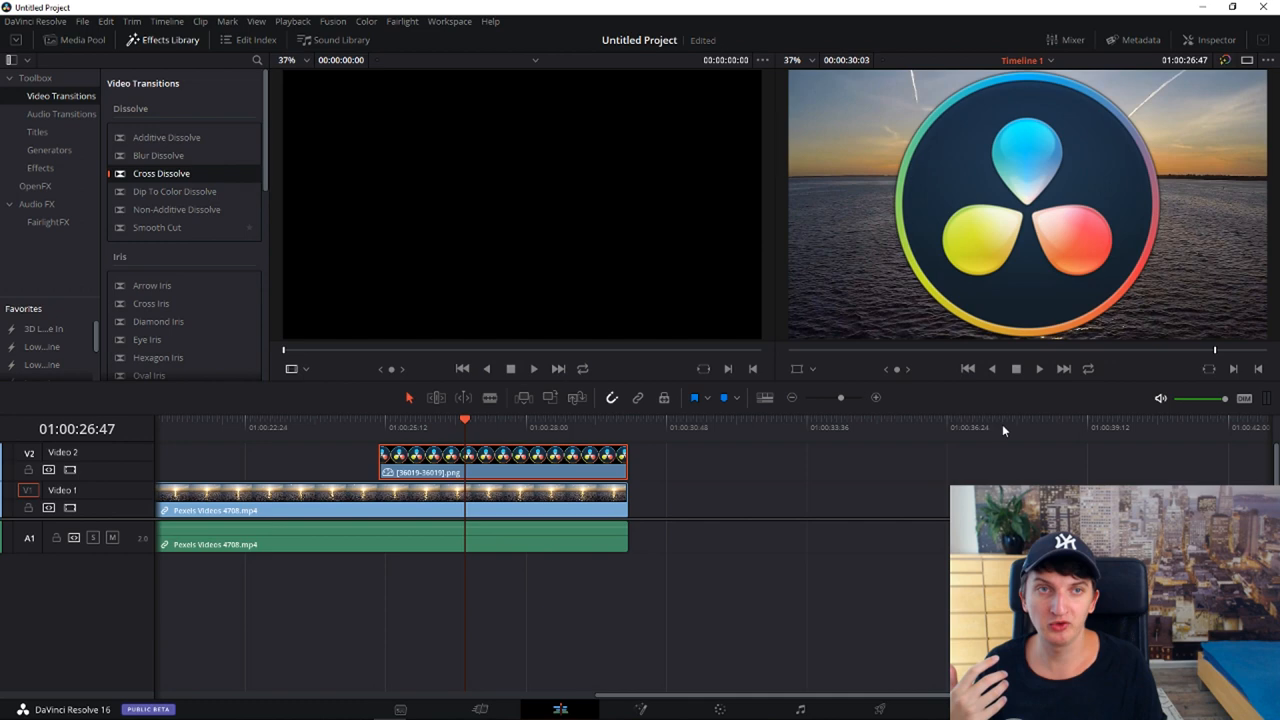
# Step: Open the Inspector to reveal the logo clip's Composite and Transform settings
pyautogui.click(1209, 40)
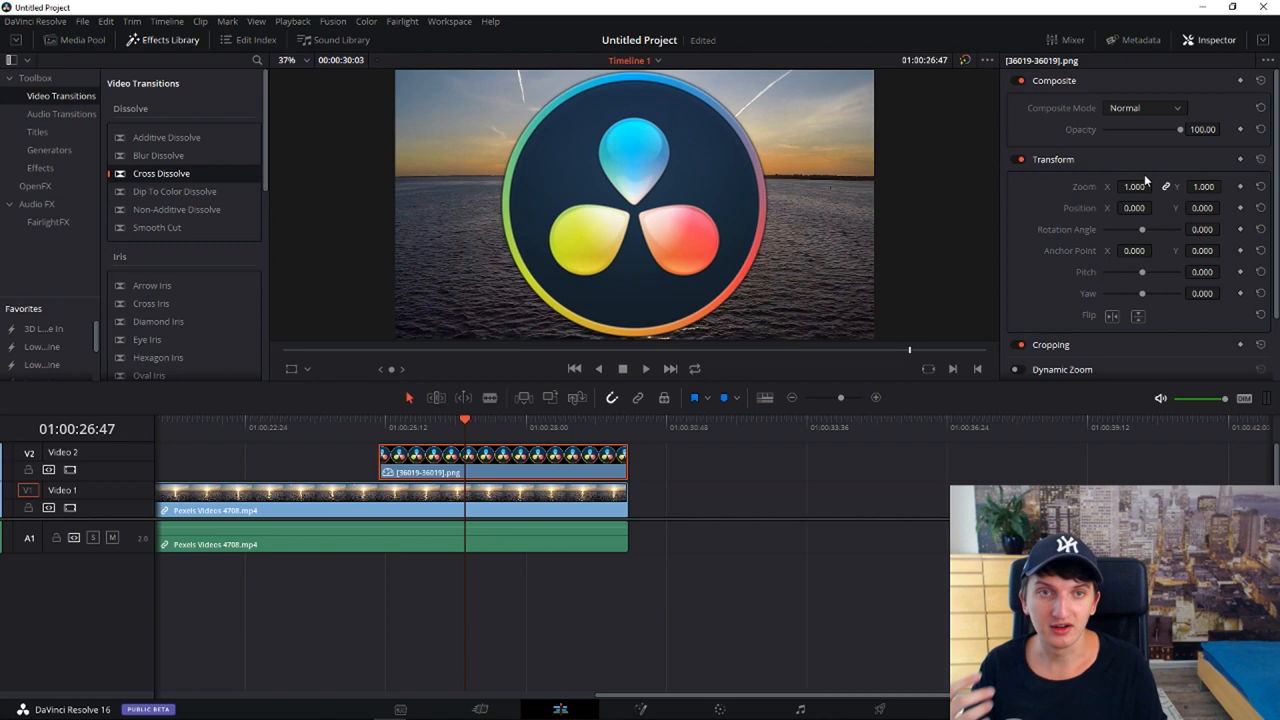
pyautogui.moveTo(375, 443)
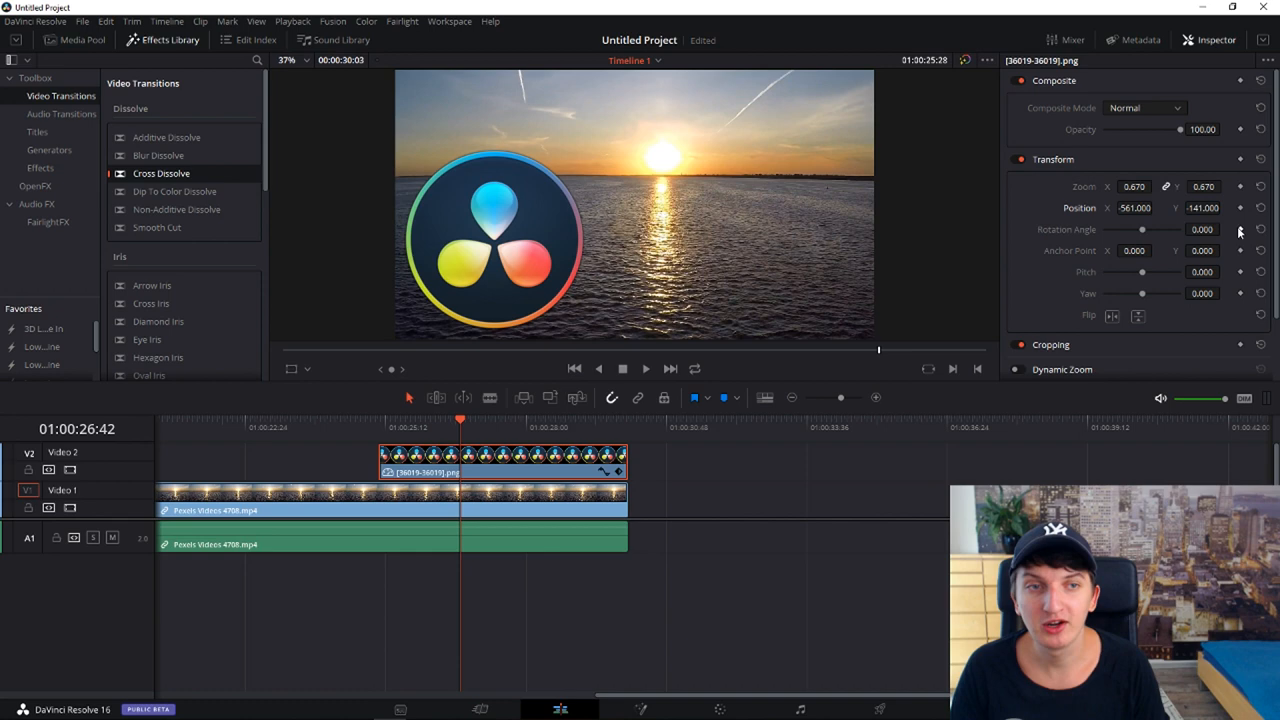
pyautogui.moveTo(580, 525)
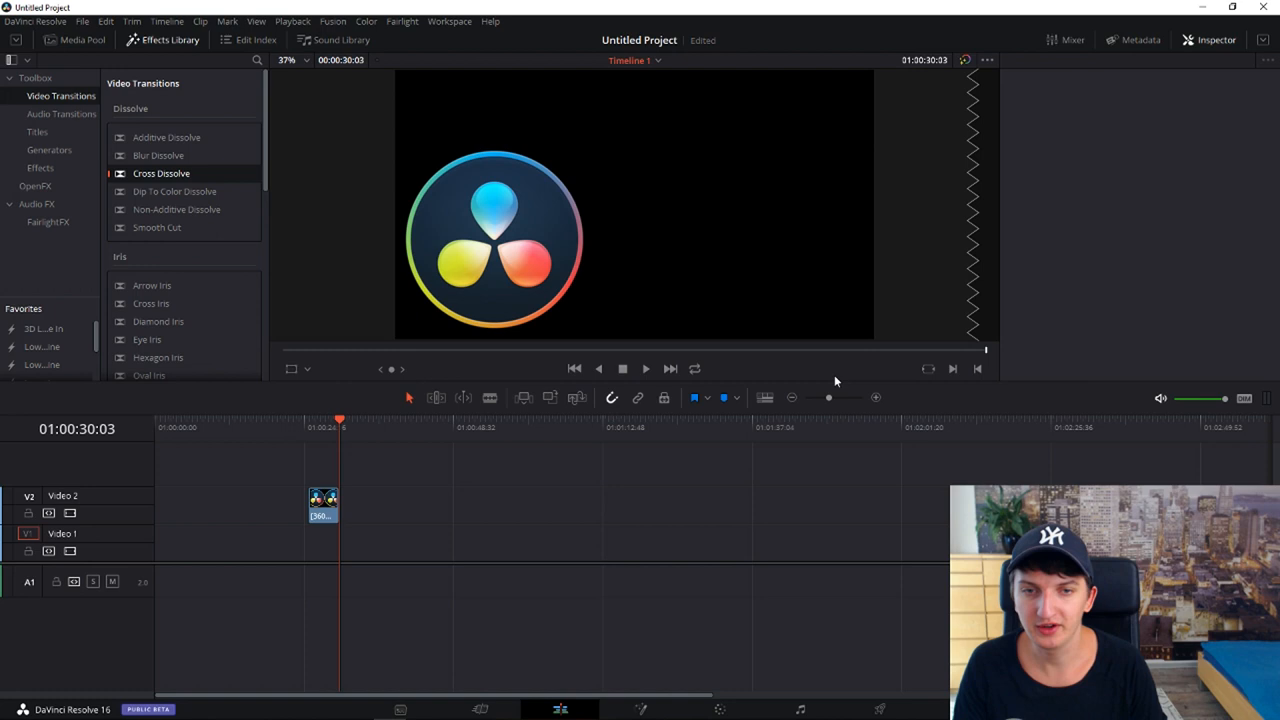
# Step: Select the logo clip in the timeline to edit its rotation
pyautogui.click(620, 503)
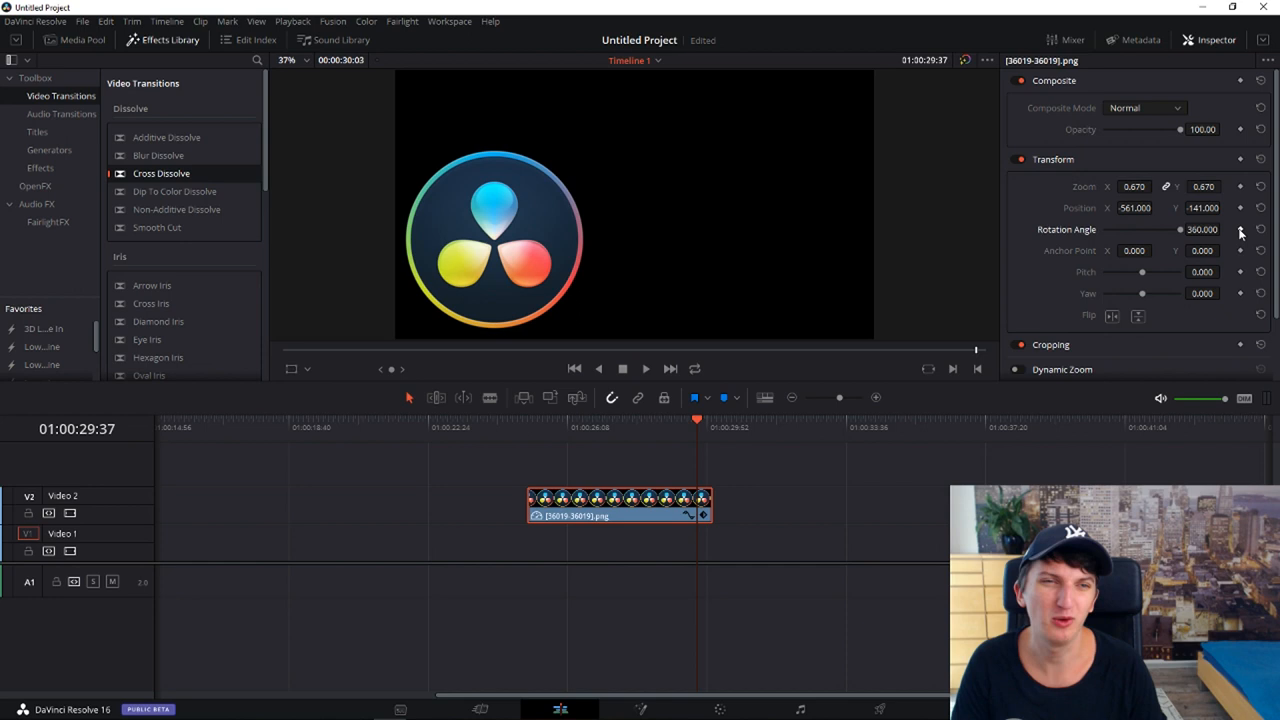
pyautogui.moveTo(530, 430)
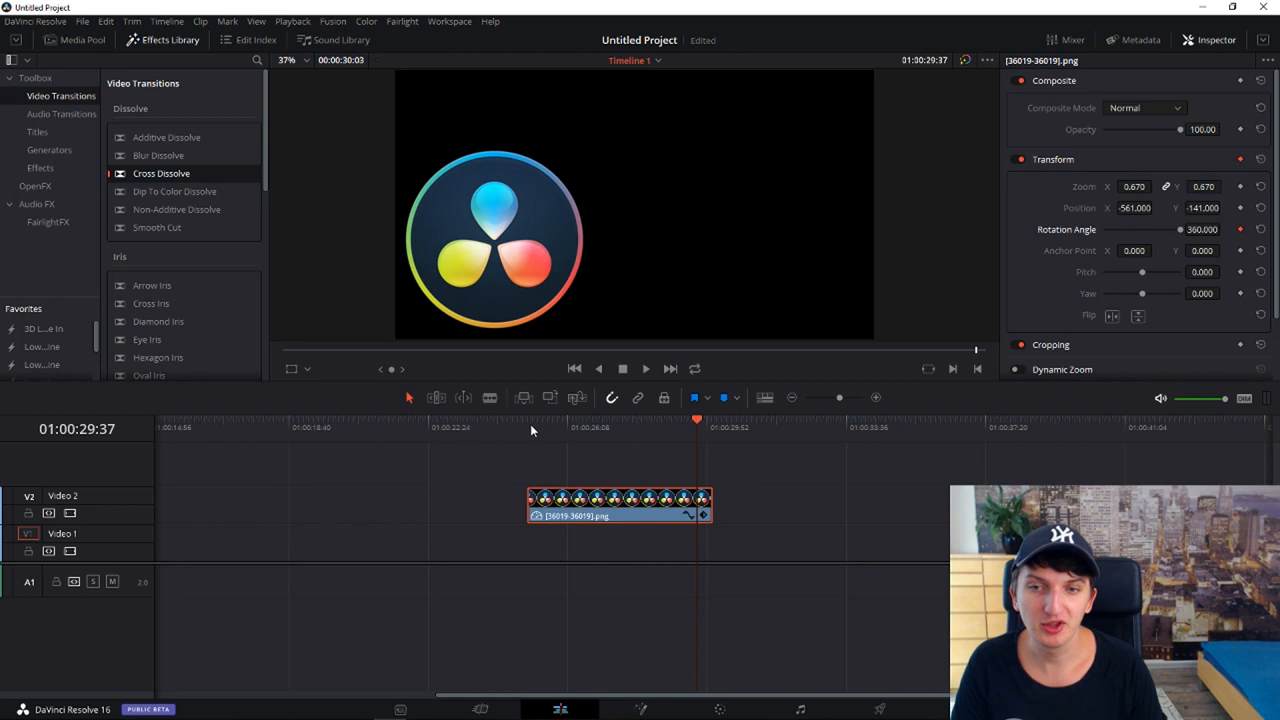
# Step: Start playback in the viewer to preview the logo's rotation animation
pyautogui.click(543, 420)
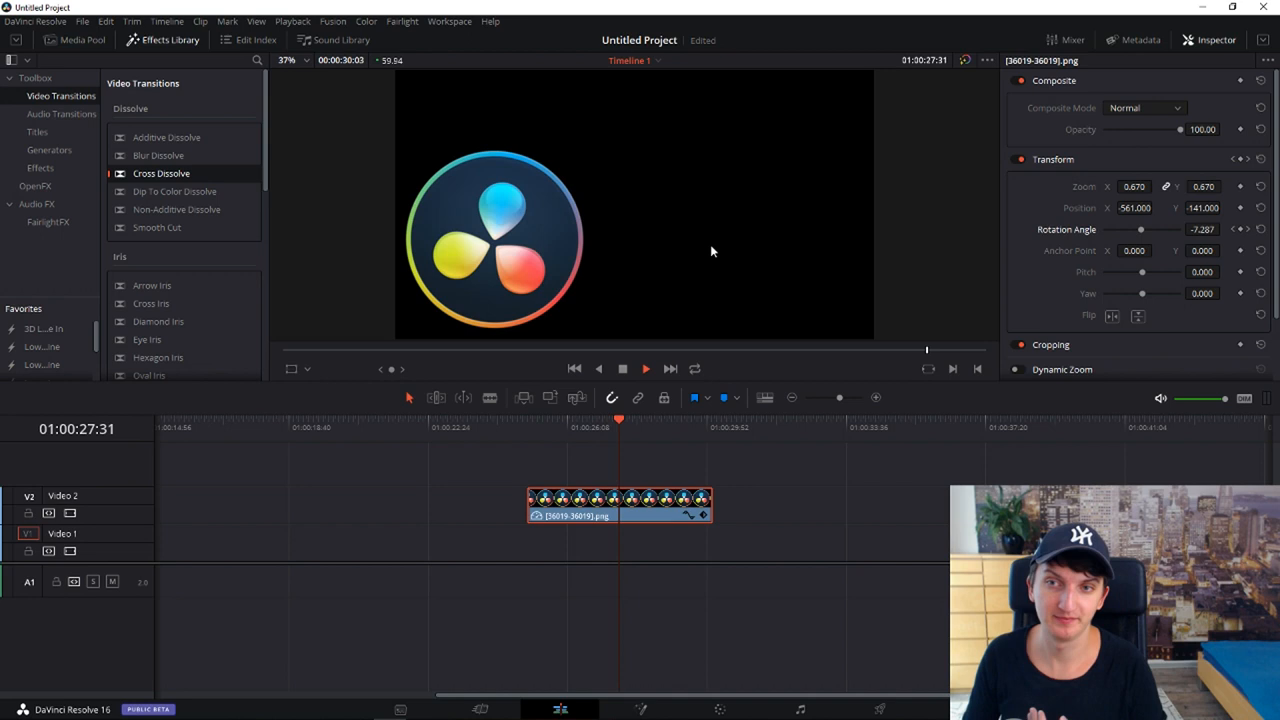
# Step: Move the playhead back to the logo clip's start during playback
pyautogui.click(529, 420)
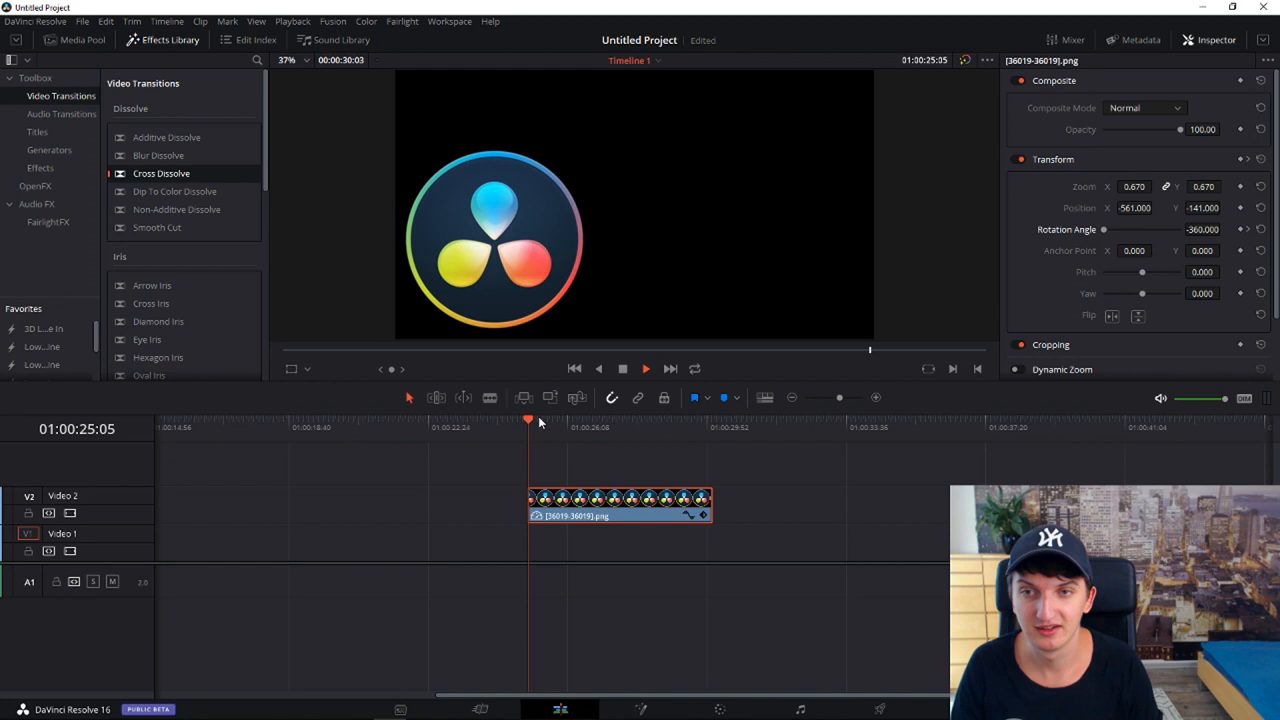